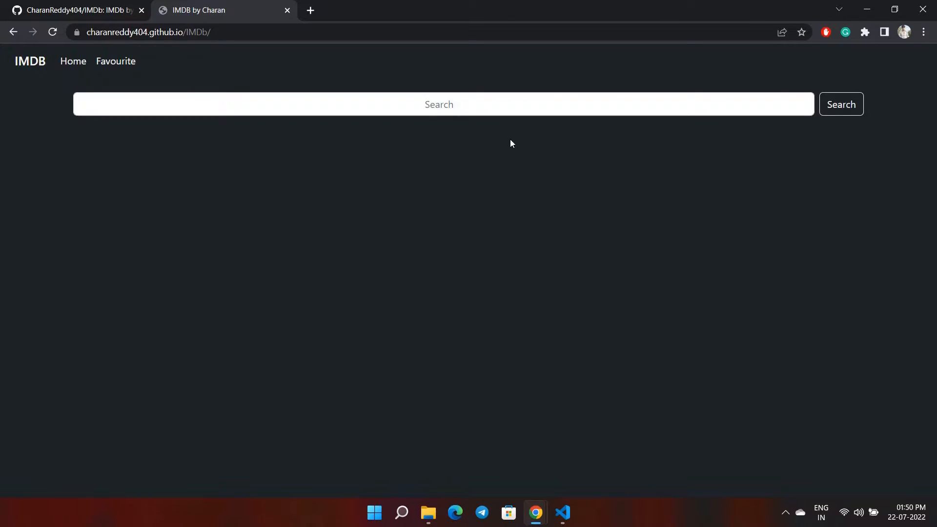
Search the catalogue for 'avengers' and browse the resulting Avengers movie cards.
left_click(439, 105)
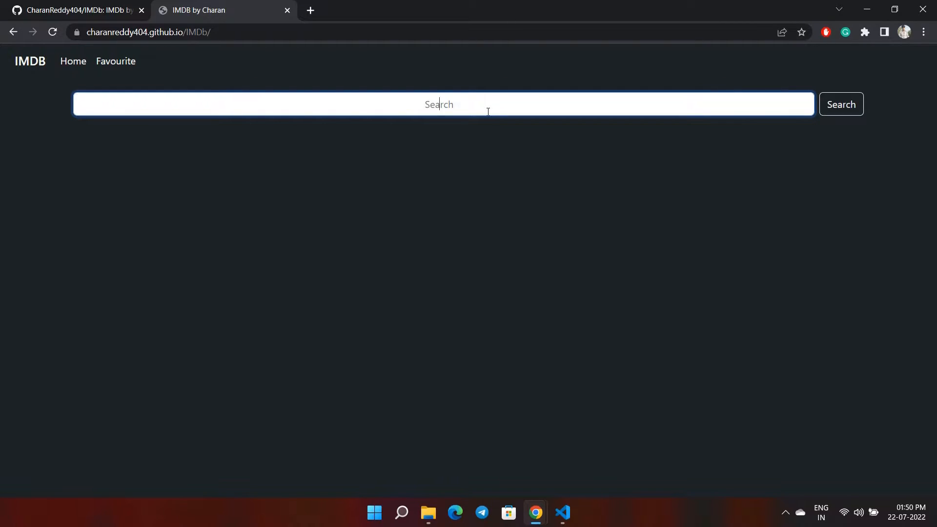
type("avengers")
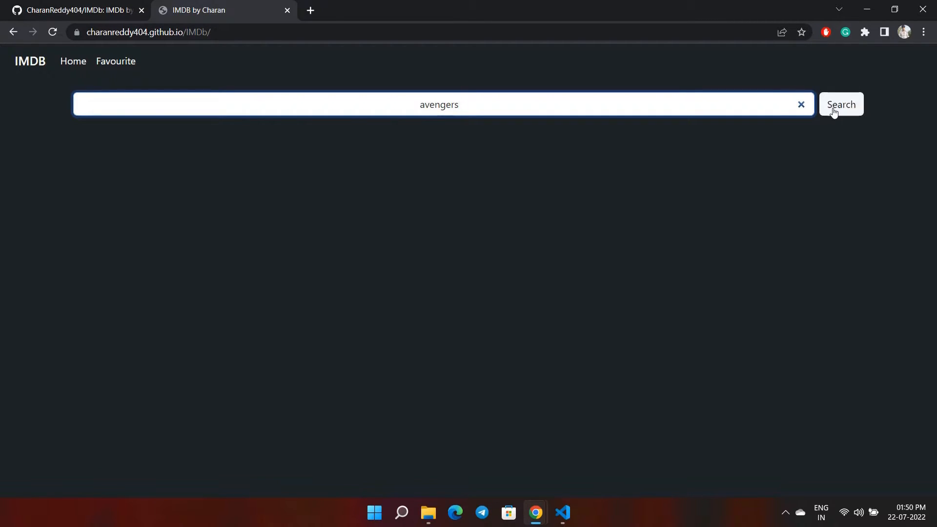
left_click(841, 104)
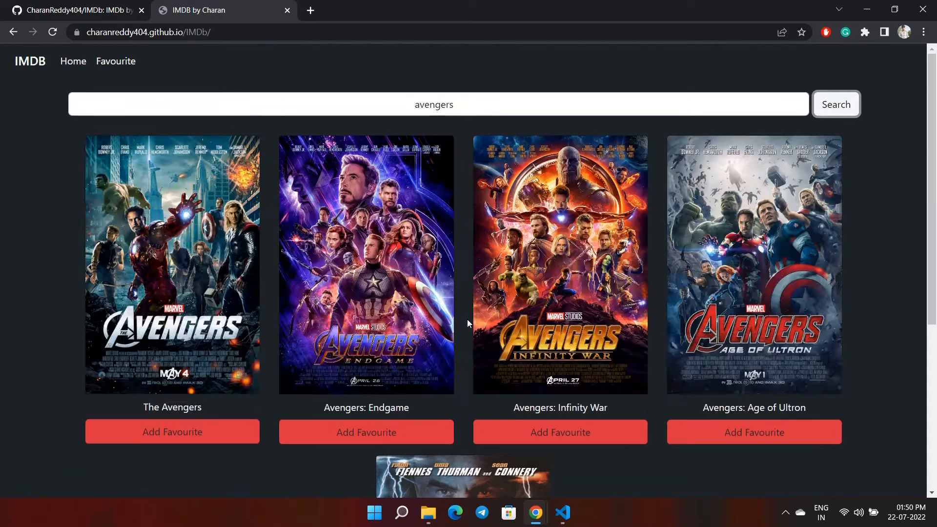
scroll("down", 3)
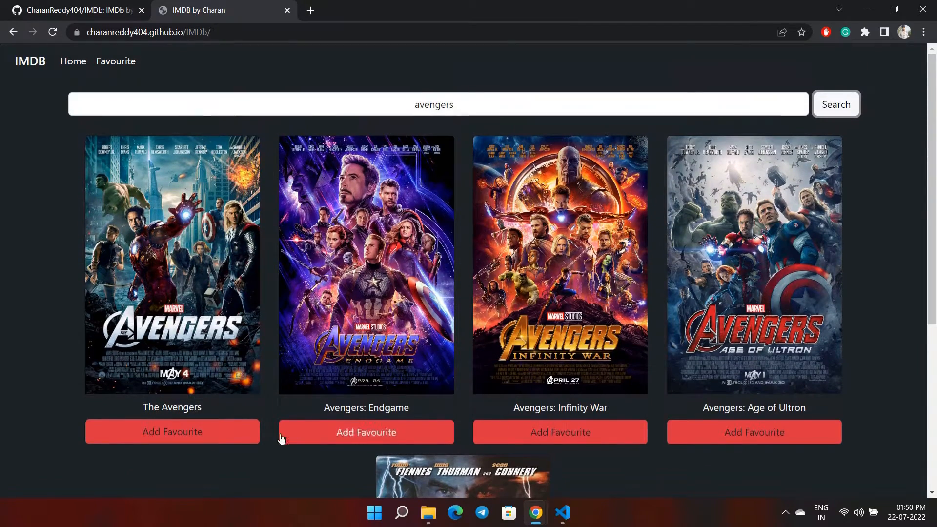
mouse_move(366, 432)
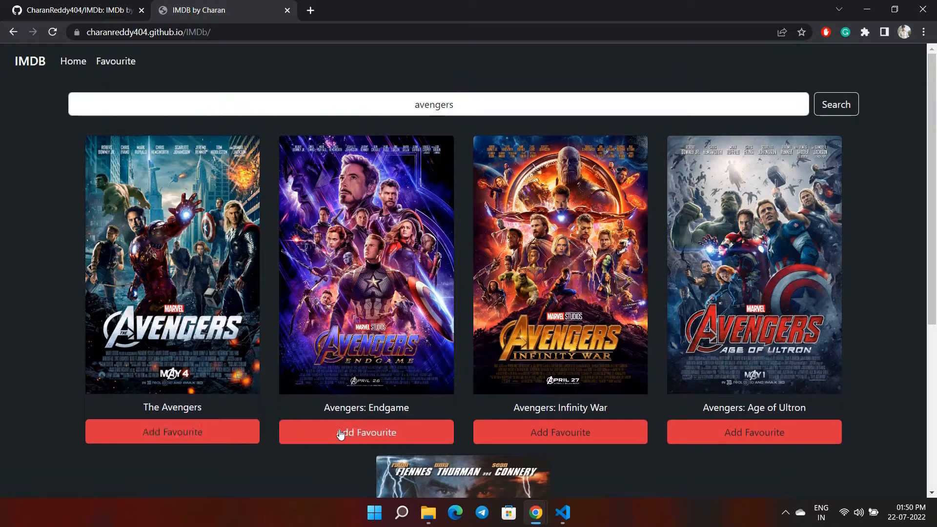
mouse_move(738, 444)
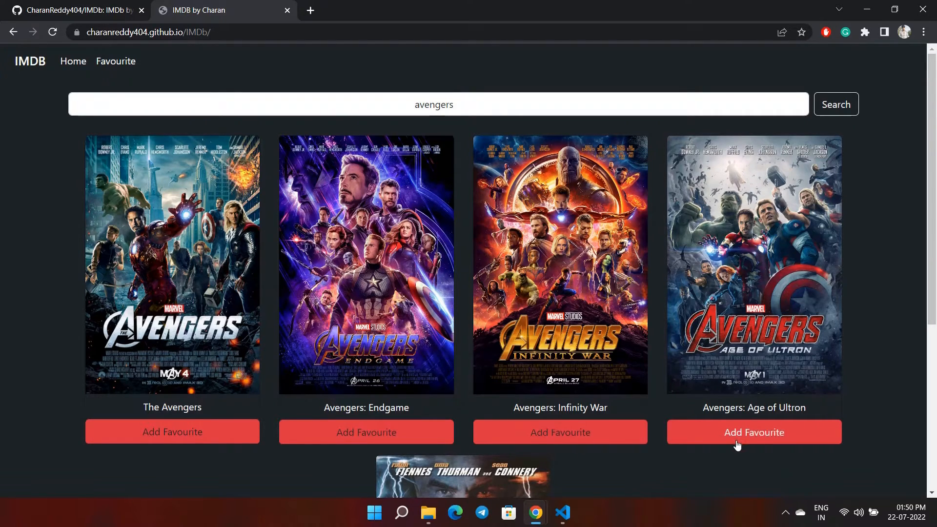
mouse_move(226, 184)
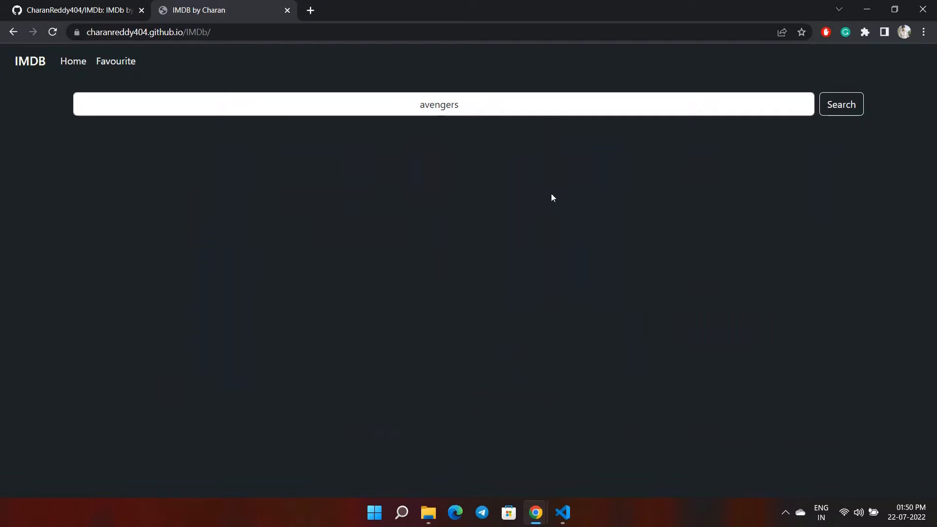
View The Avengers (2012) full details, then return to the empty home page.
left_click(840, 104)
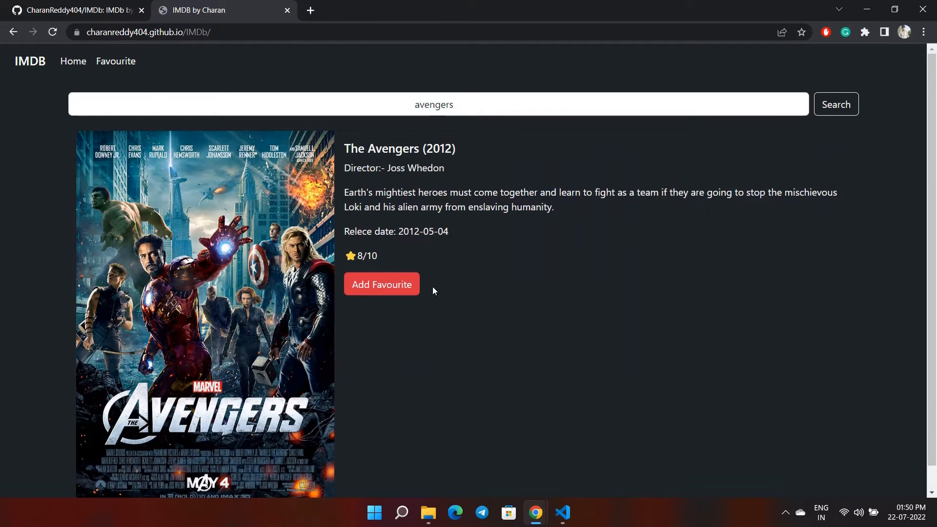
mouse_move(376, 291)
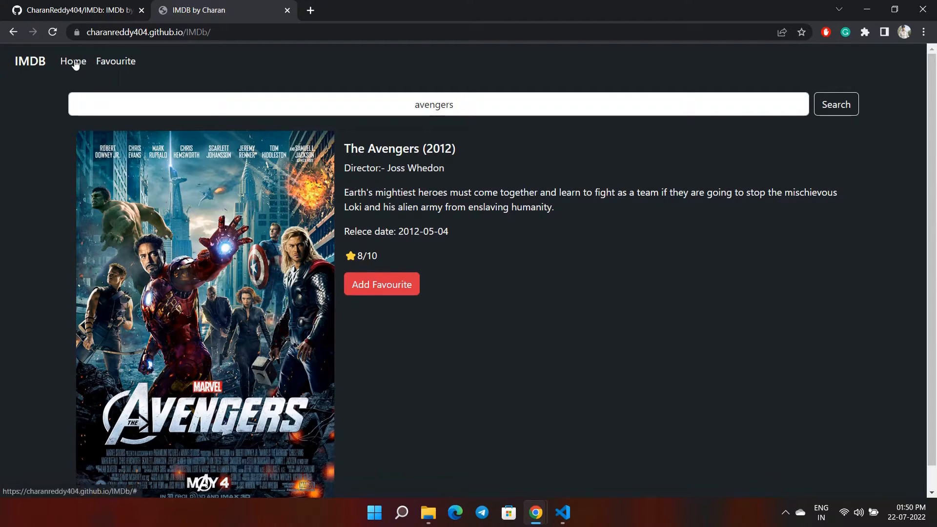
left_click(115, 61)
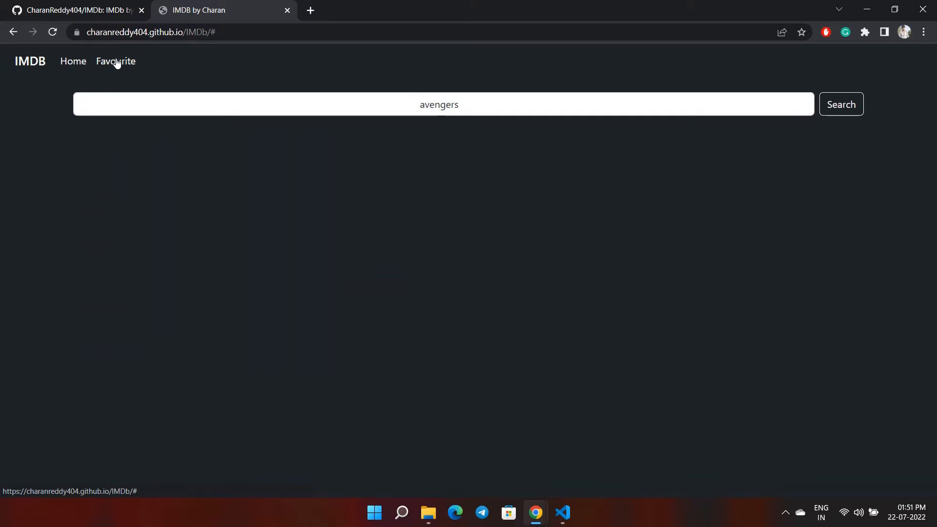
Show the four saved favourite Avengers films, then switch to the project's source in VS Code.
left_click(840, 104)
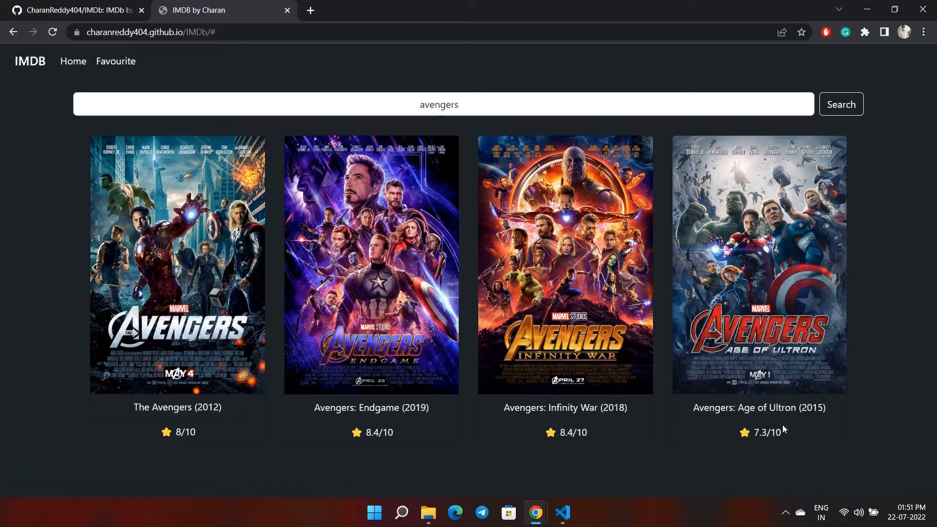
mouse_move(125, 166)
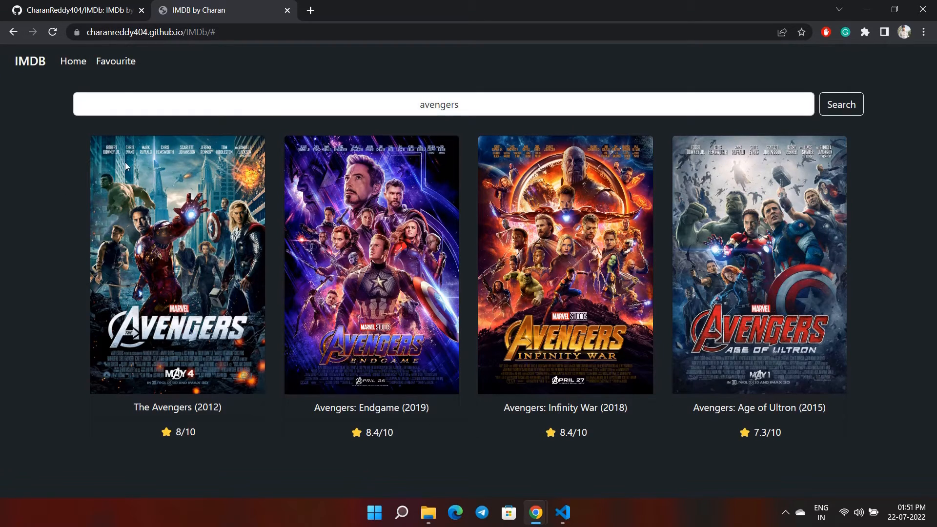
left_click(251, 31)
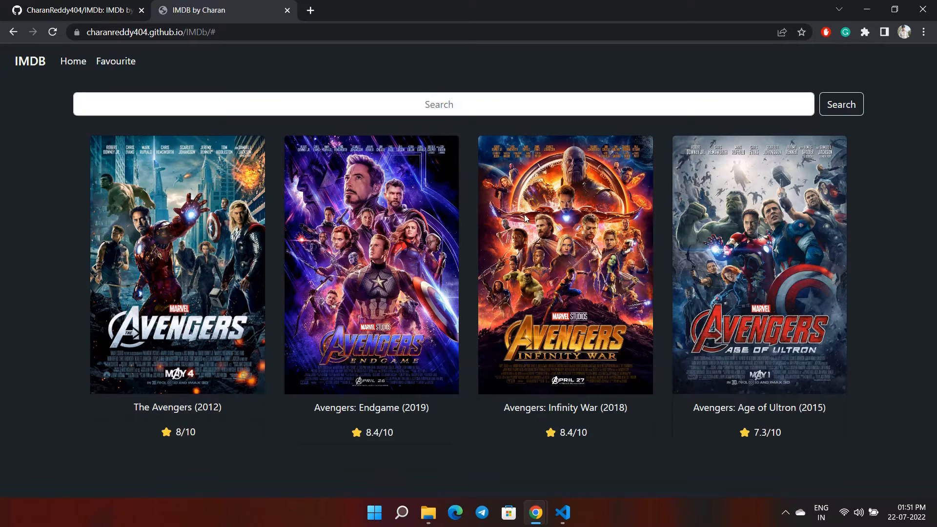
mouse_move(71, 177)
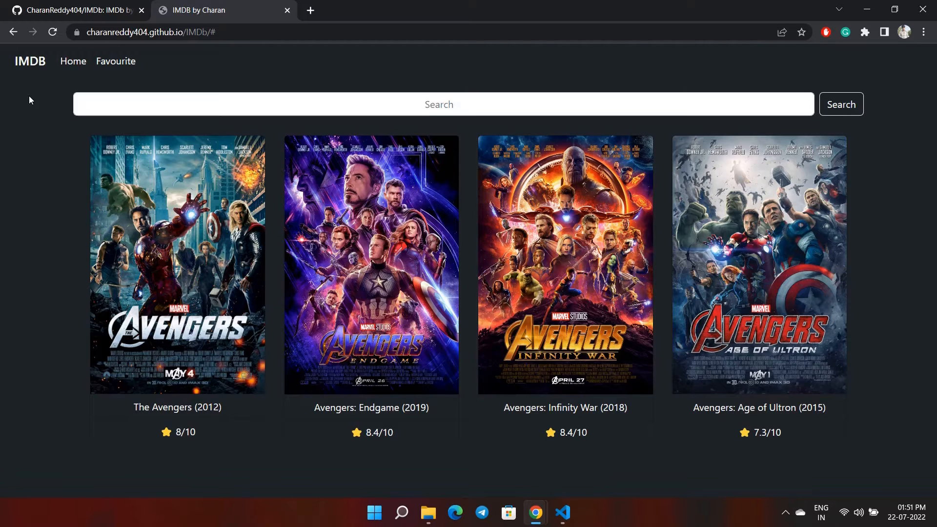
key("Win+Tab")
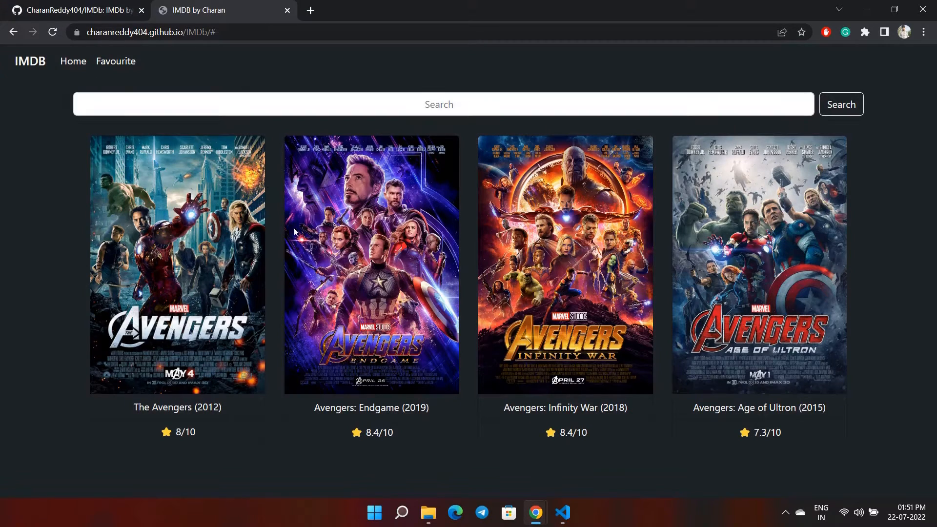
mouse_move(73, 60)
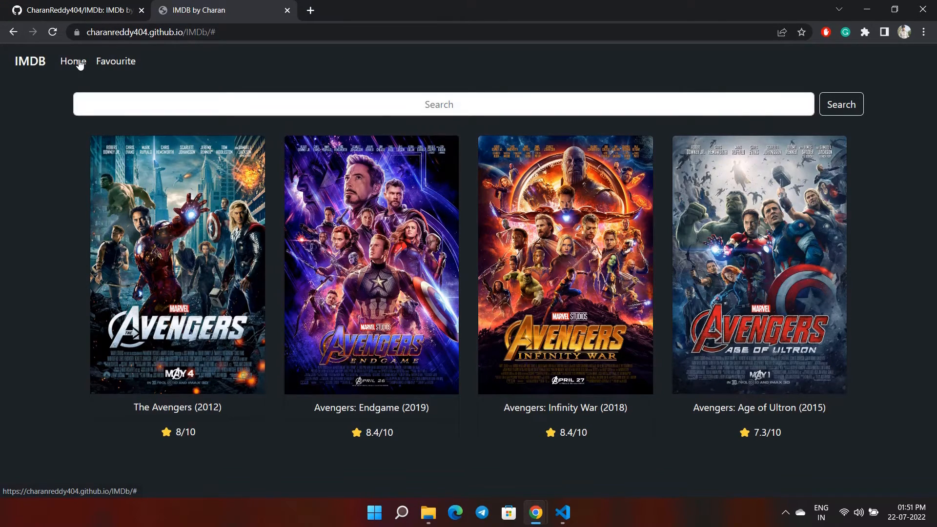
key("super+tab")
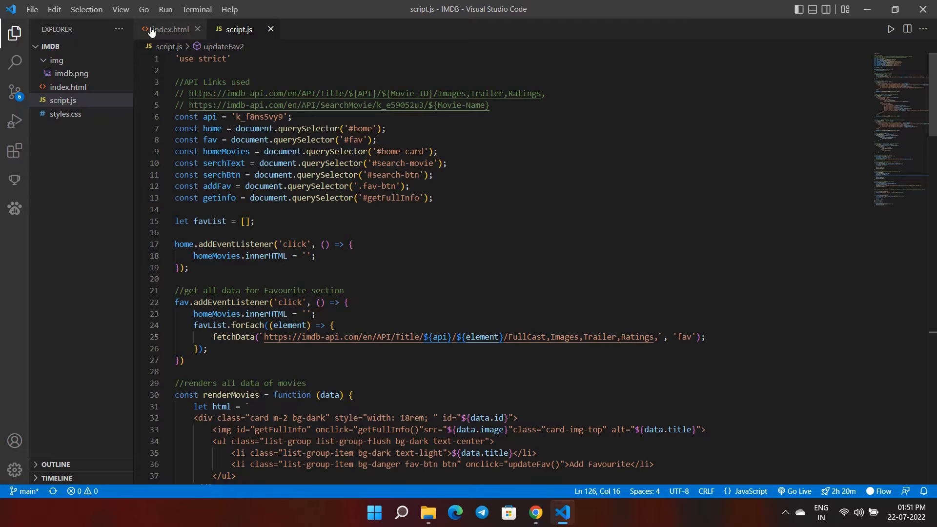
Read through index.html's navbar, search area and movie card template markup.
left_click(167, 28)
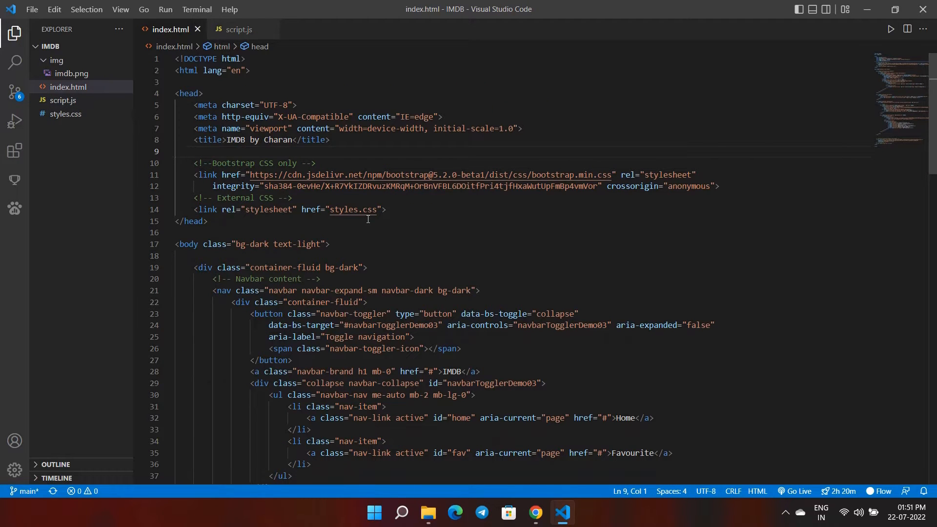
scroll("down", 3)
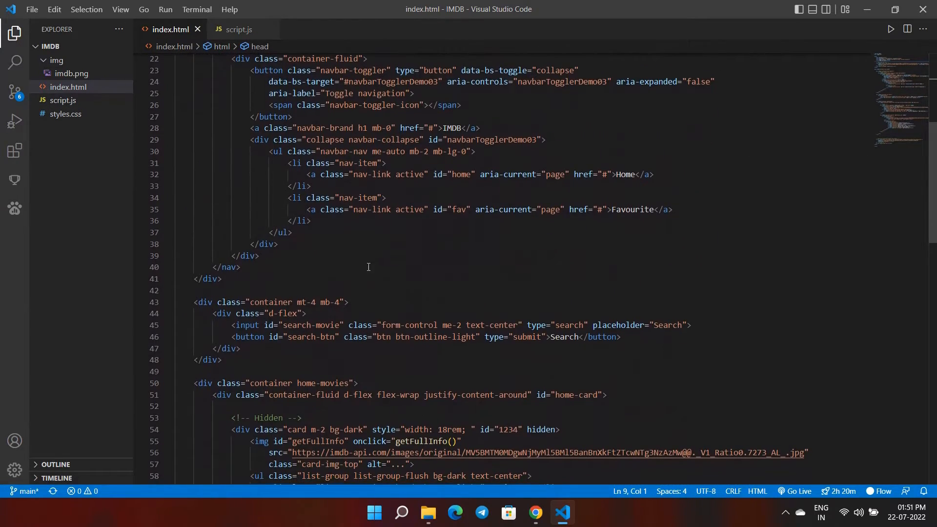
scroll("down", 3)
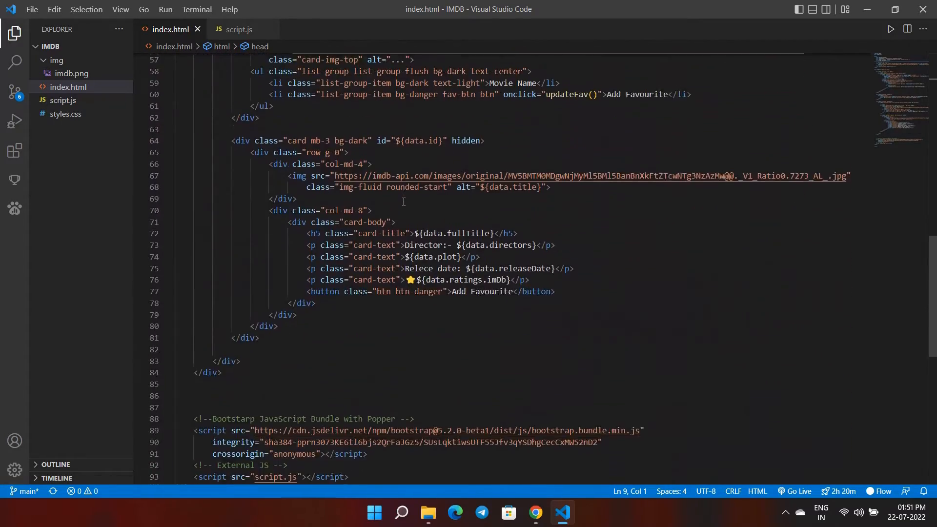
scroll("down", 3)
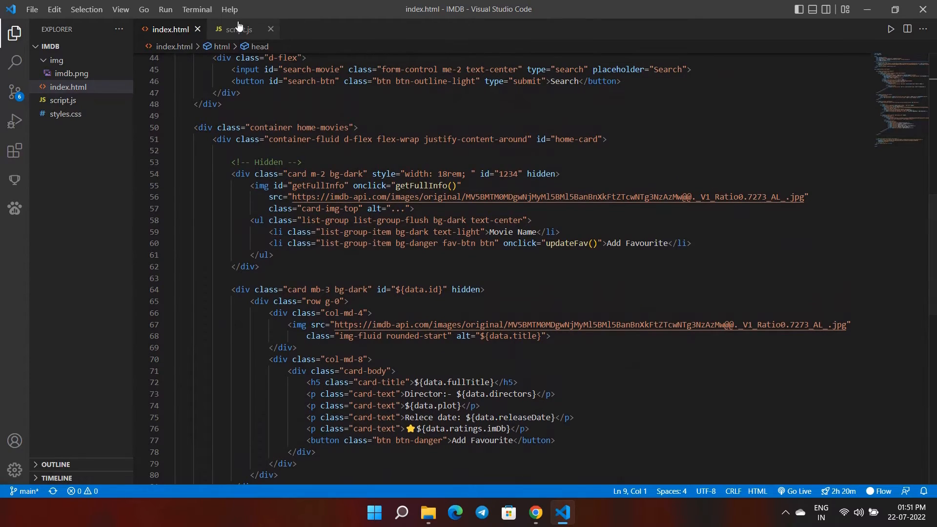
Read through script.js's favourites and local-storage functions.
left_click(233, 28)
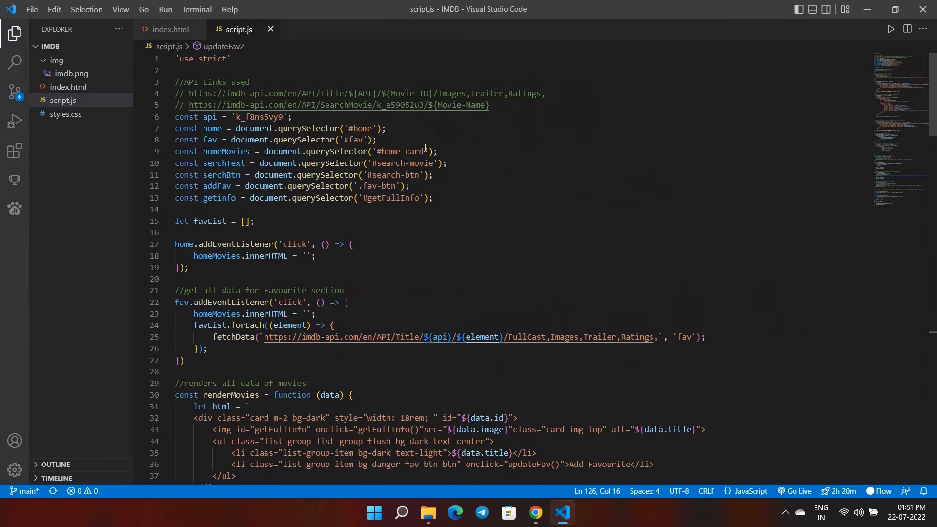
mouse_move(78, 65)
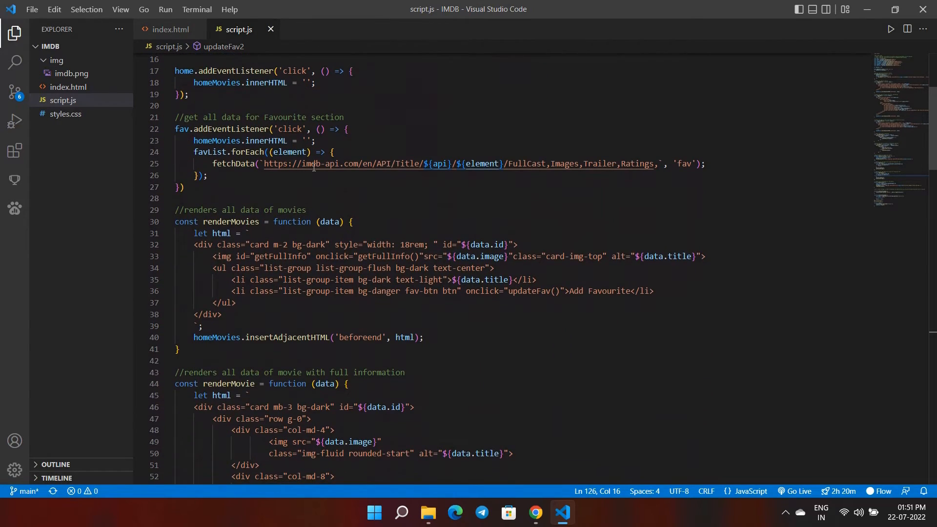
scroll("down", 3)
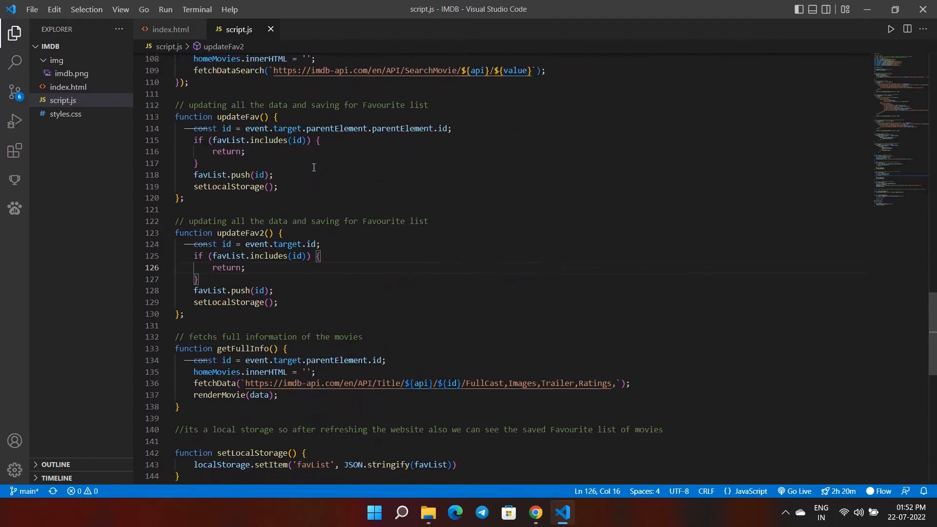
scroll("down", 3)
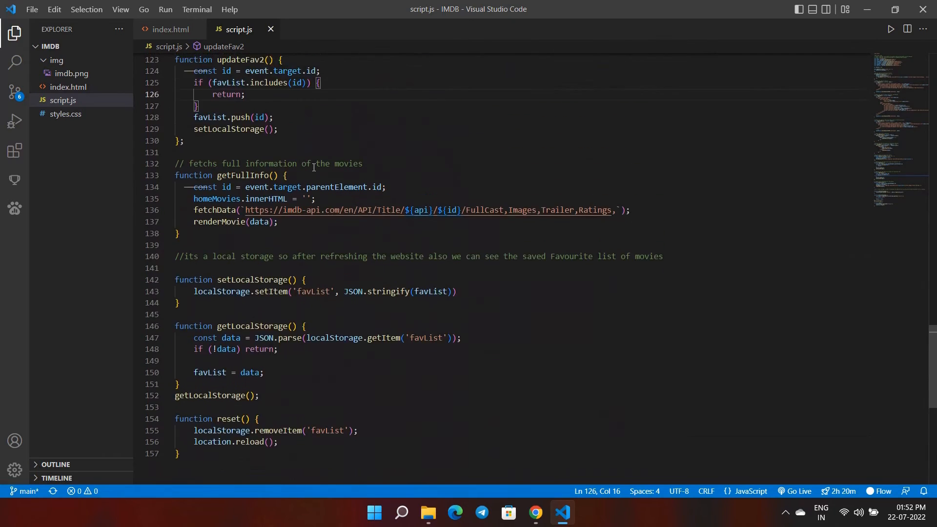
Bring up the project's GitHub repository, then the deployed IMDB by Charan site.
left_click(534, 512)
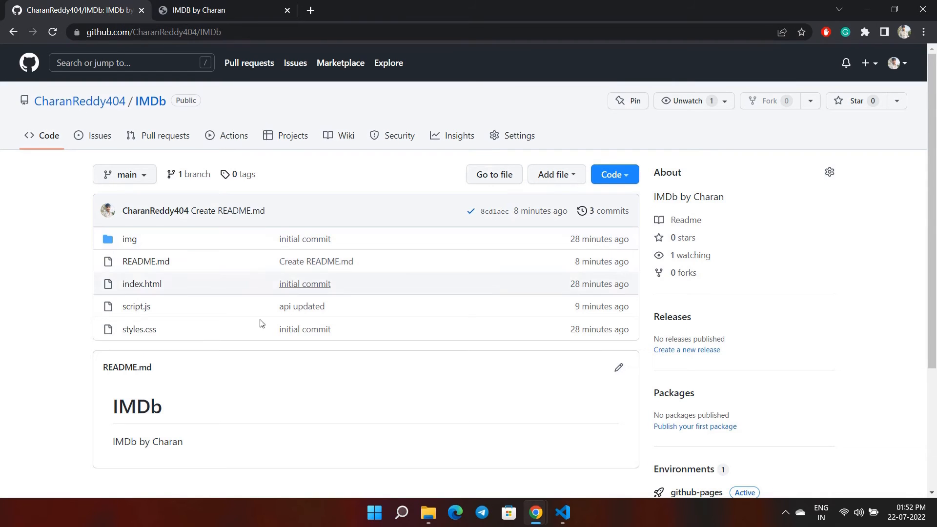
left_click(208, 10)
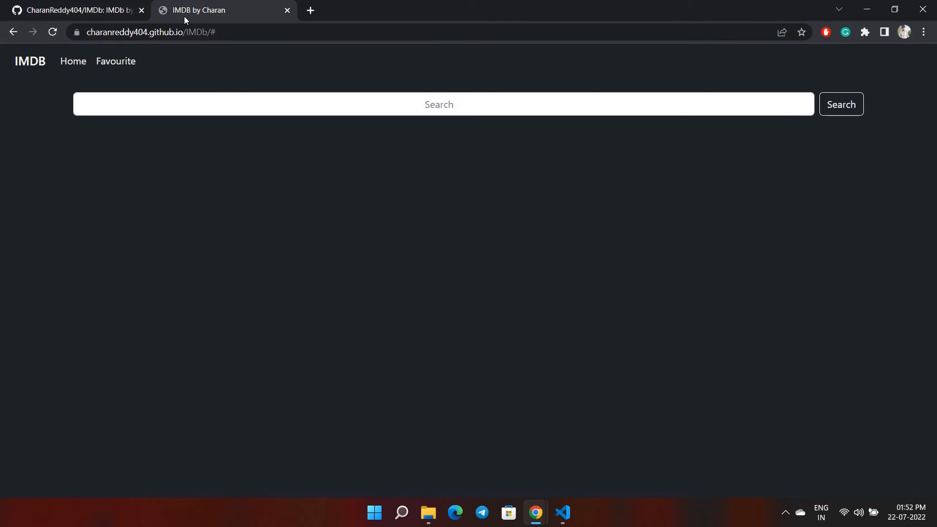